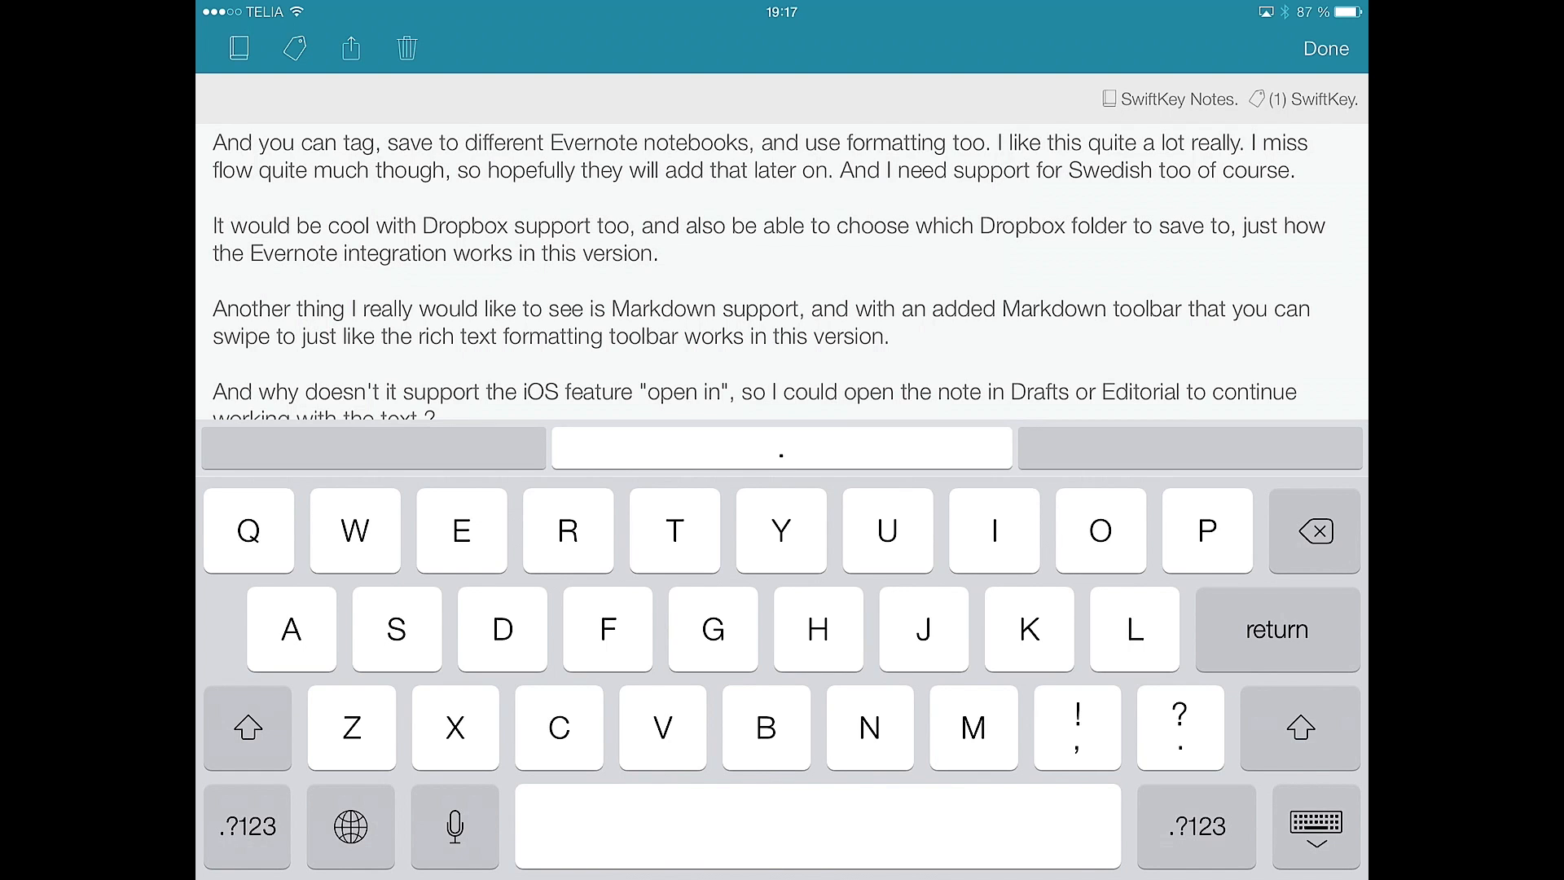
Save the 'SwiftKey Note for iOS' note with Done so it syncs to Evernote.
{"action": "left_click", "coordinate": [1327, 47]}
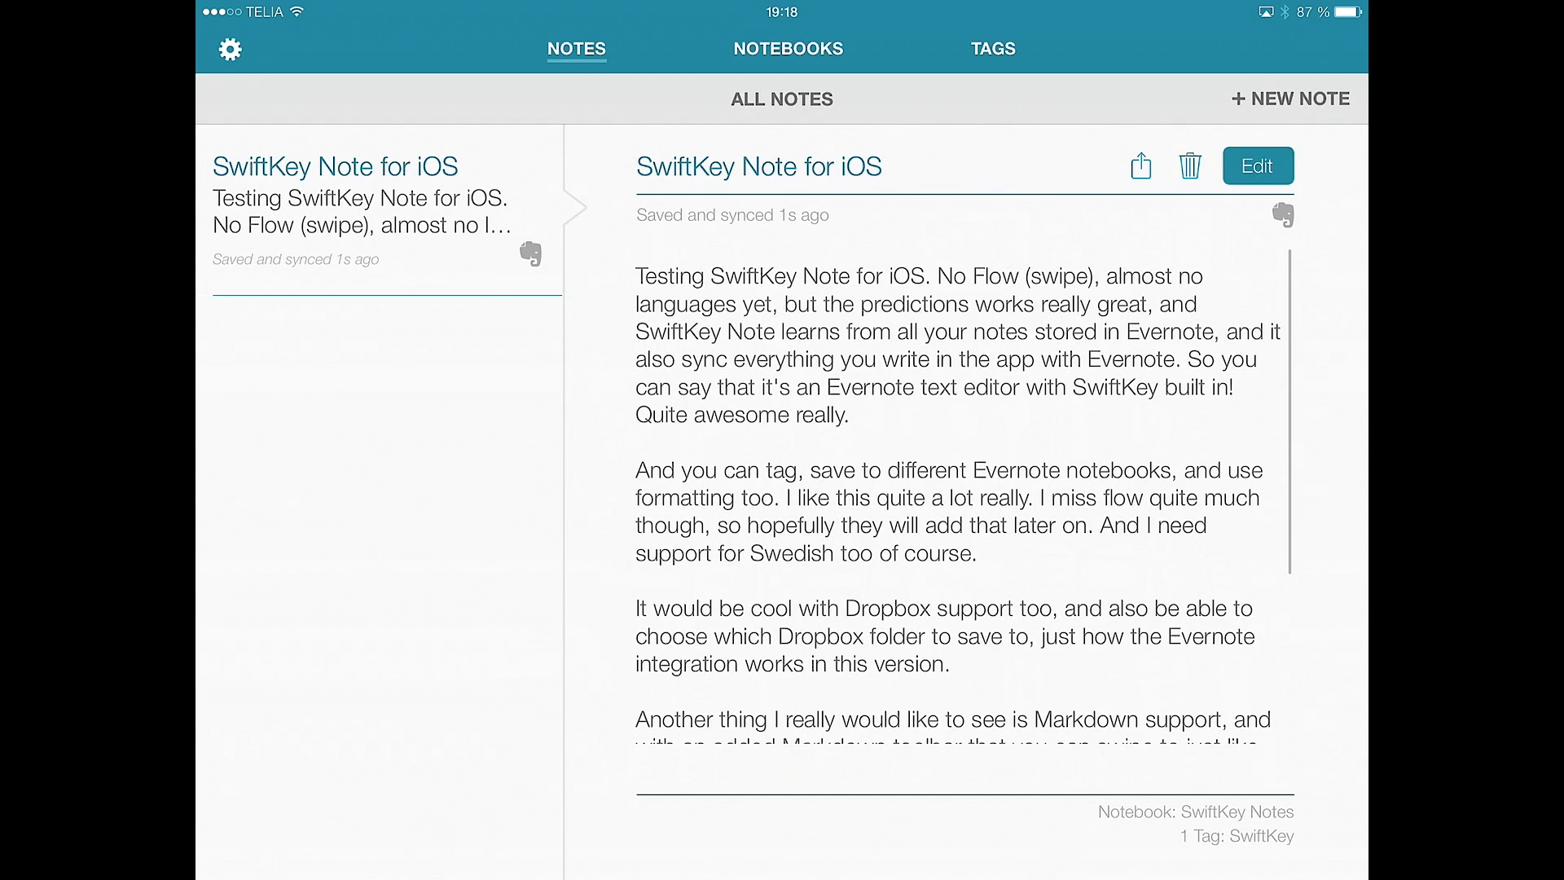
Append 'This is a test of SwiftKey Note', picking This, SwiftKey, Note and iPhone from predictions.
{"action": "left_click", "coordinate": [1258, 165]}
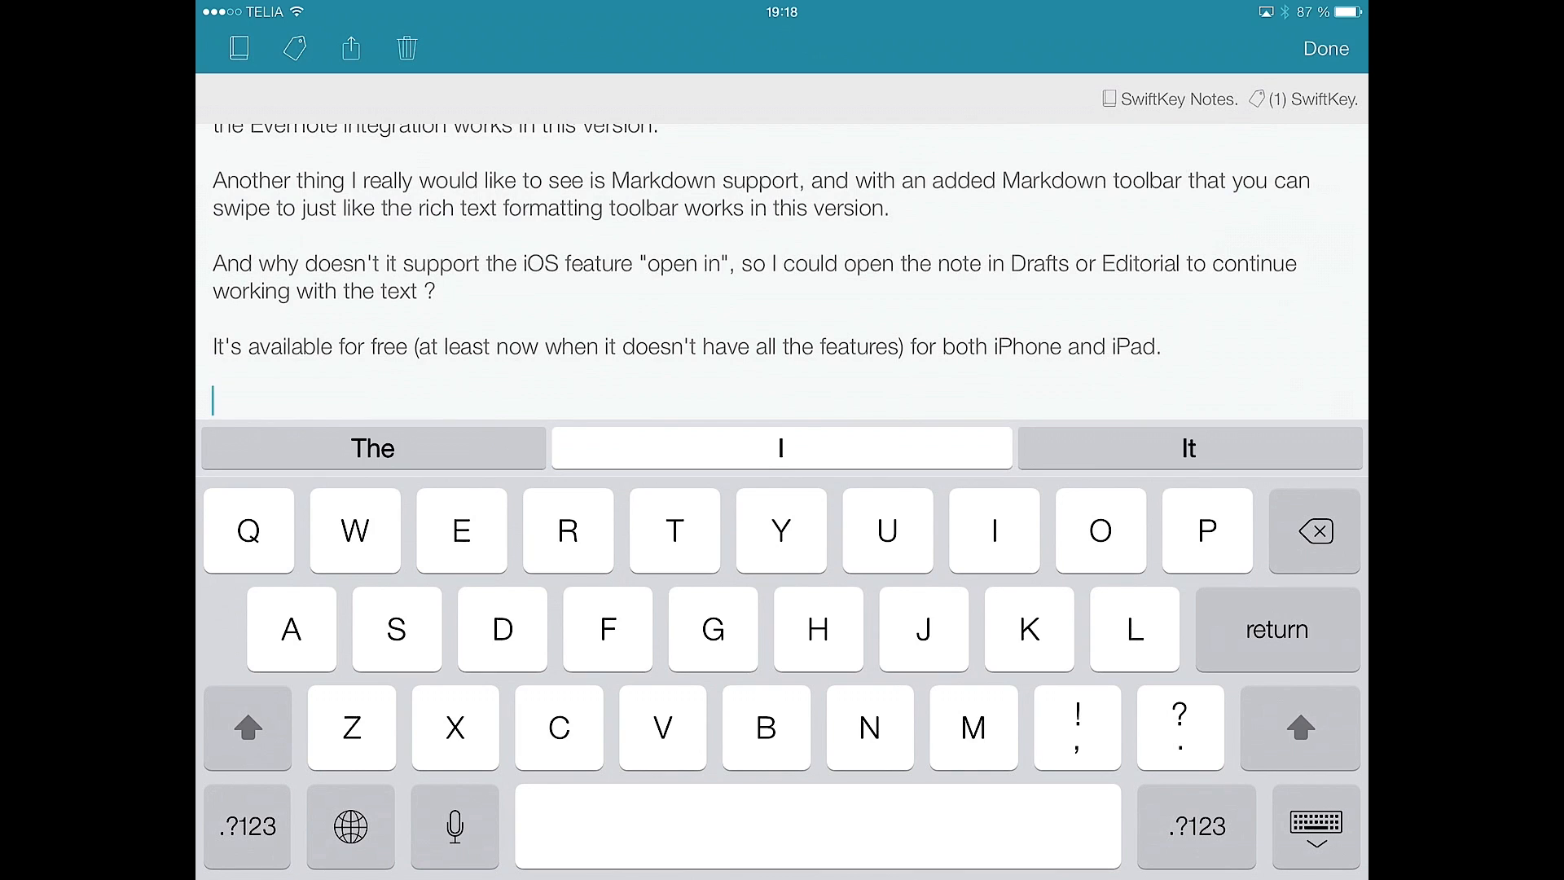
{"action": "type", "text": "Th"}
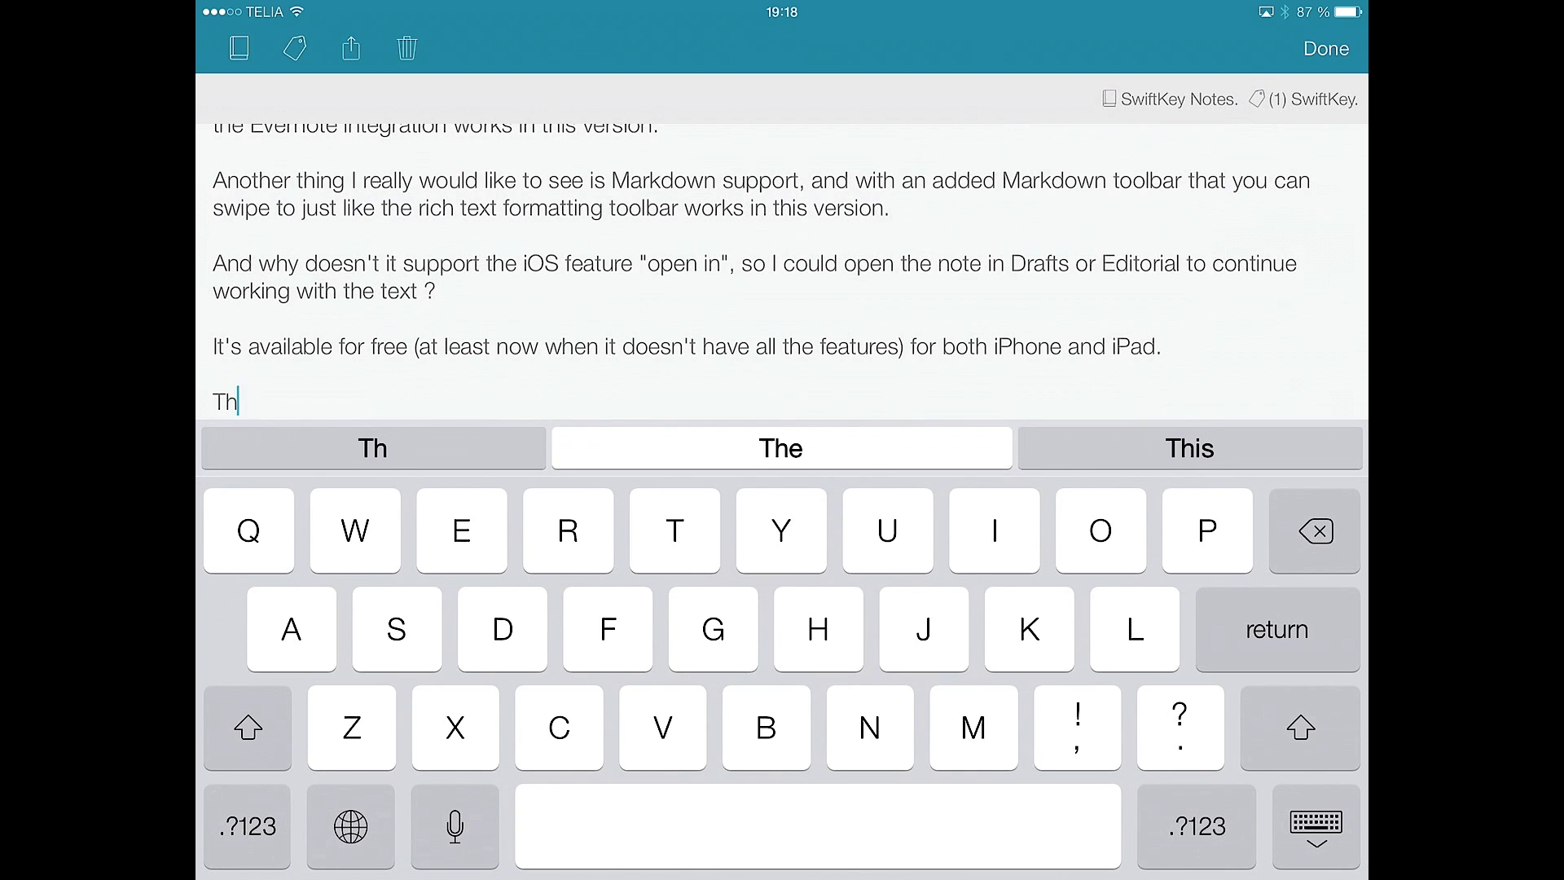
{"action": "left_click", "coordinate": [1190, 447]}
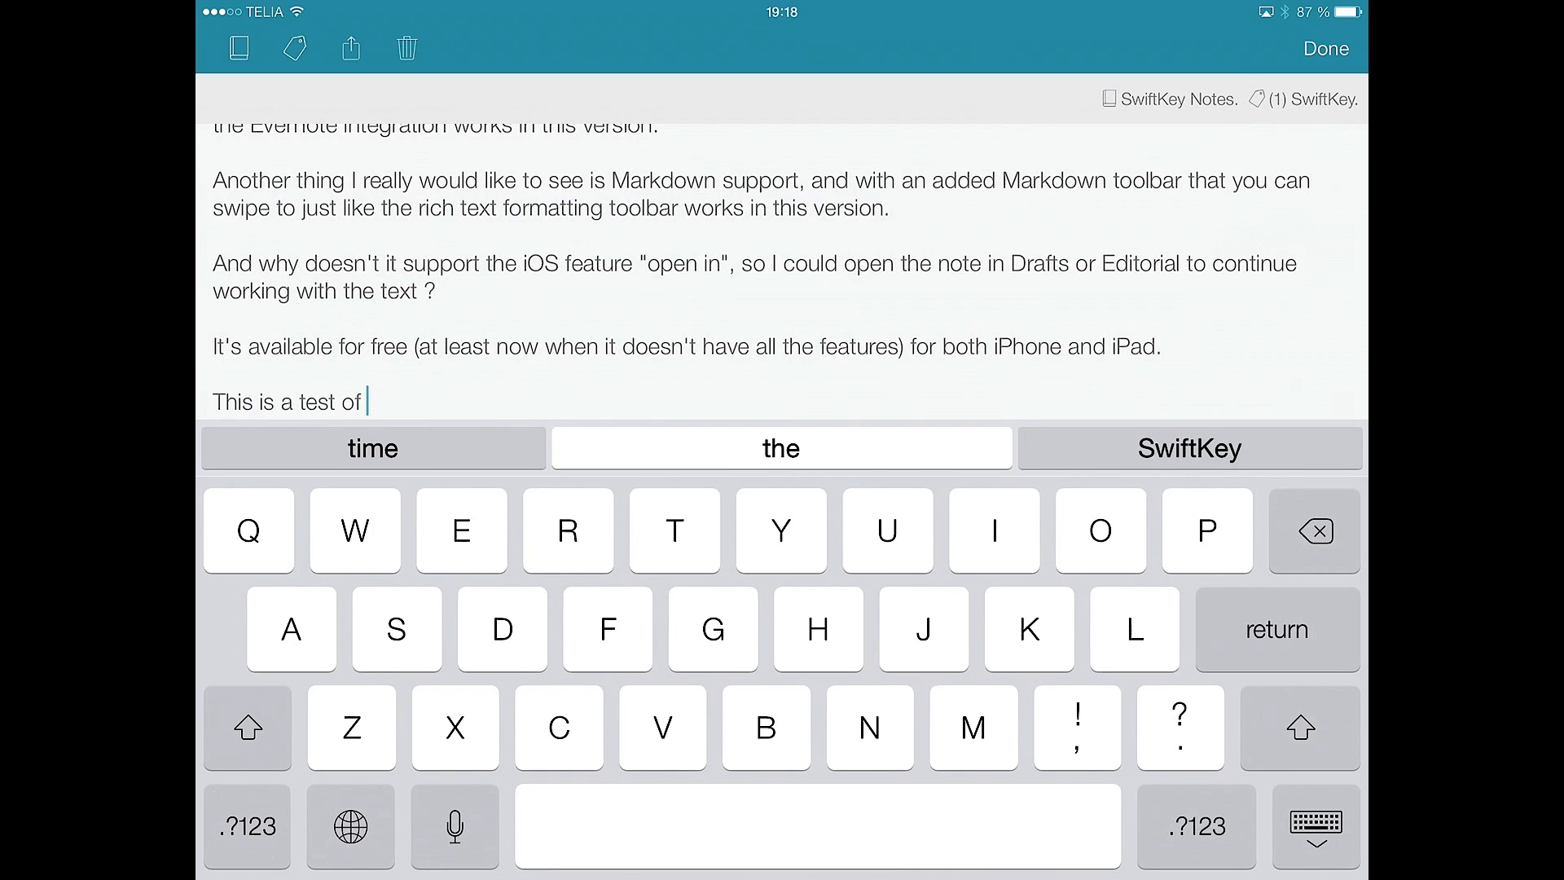
{"action": "left_click", "coordinate": [1190, 448]}
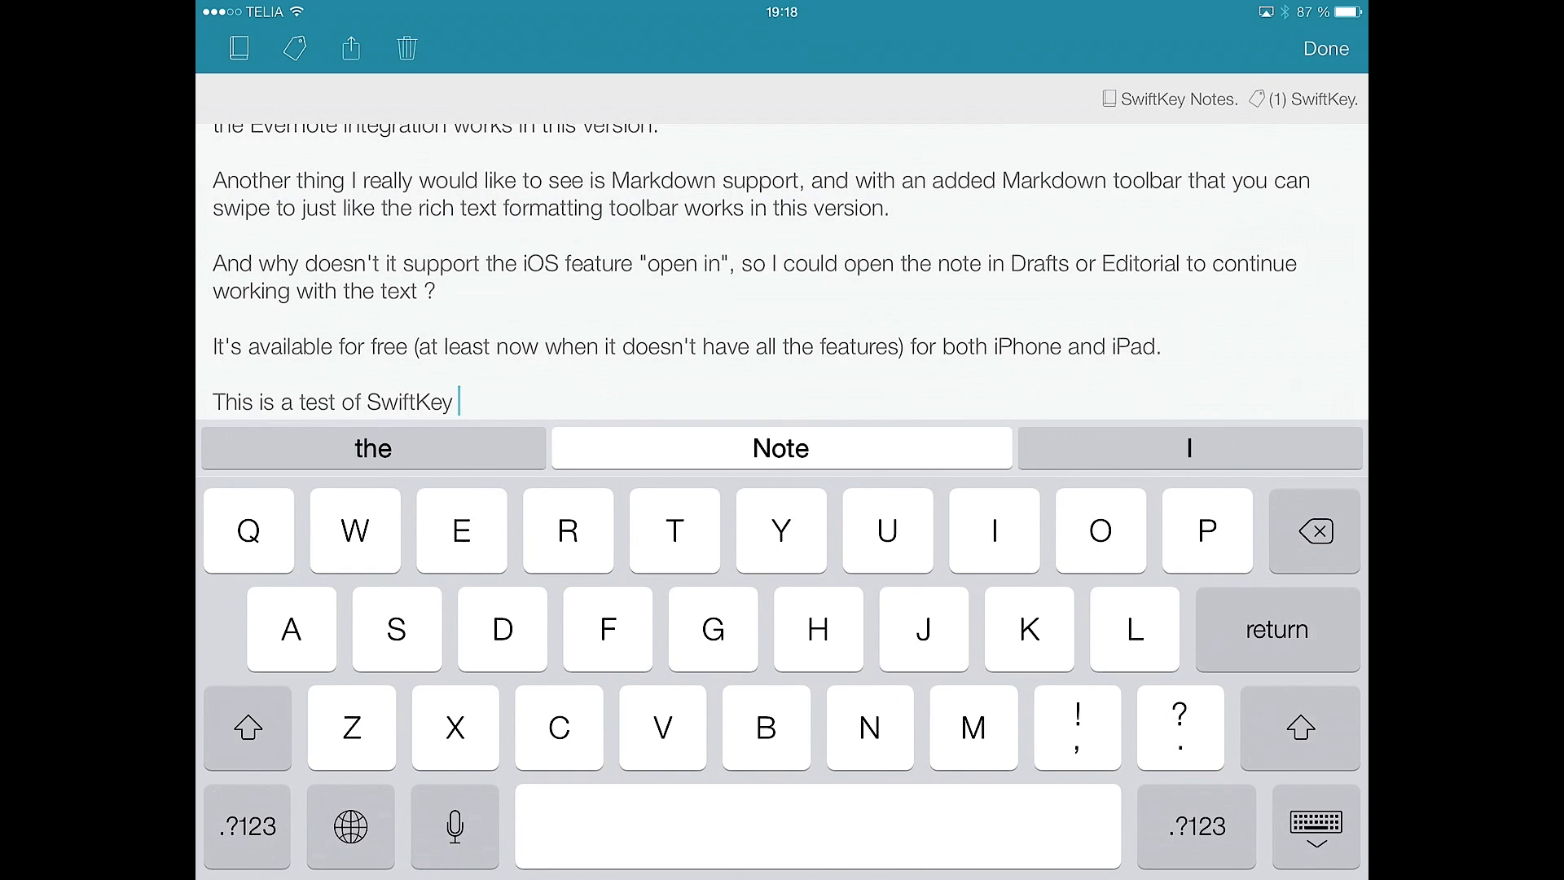
{"action": "left_click", "coordinate": [780, 448]}
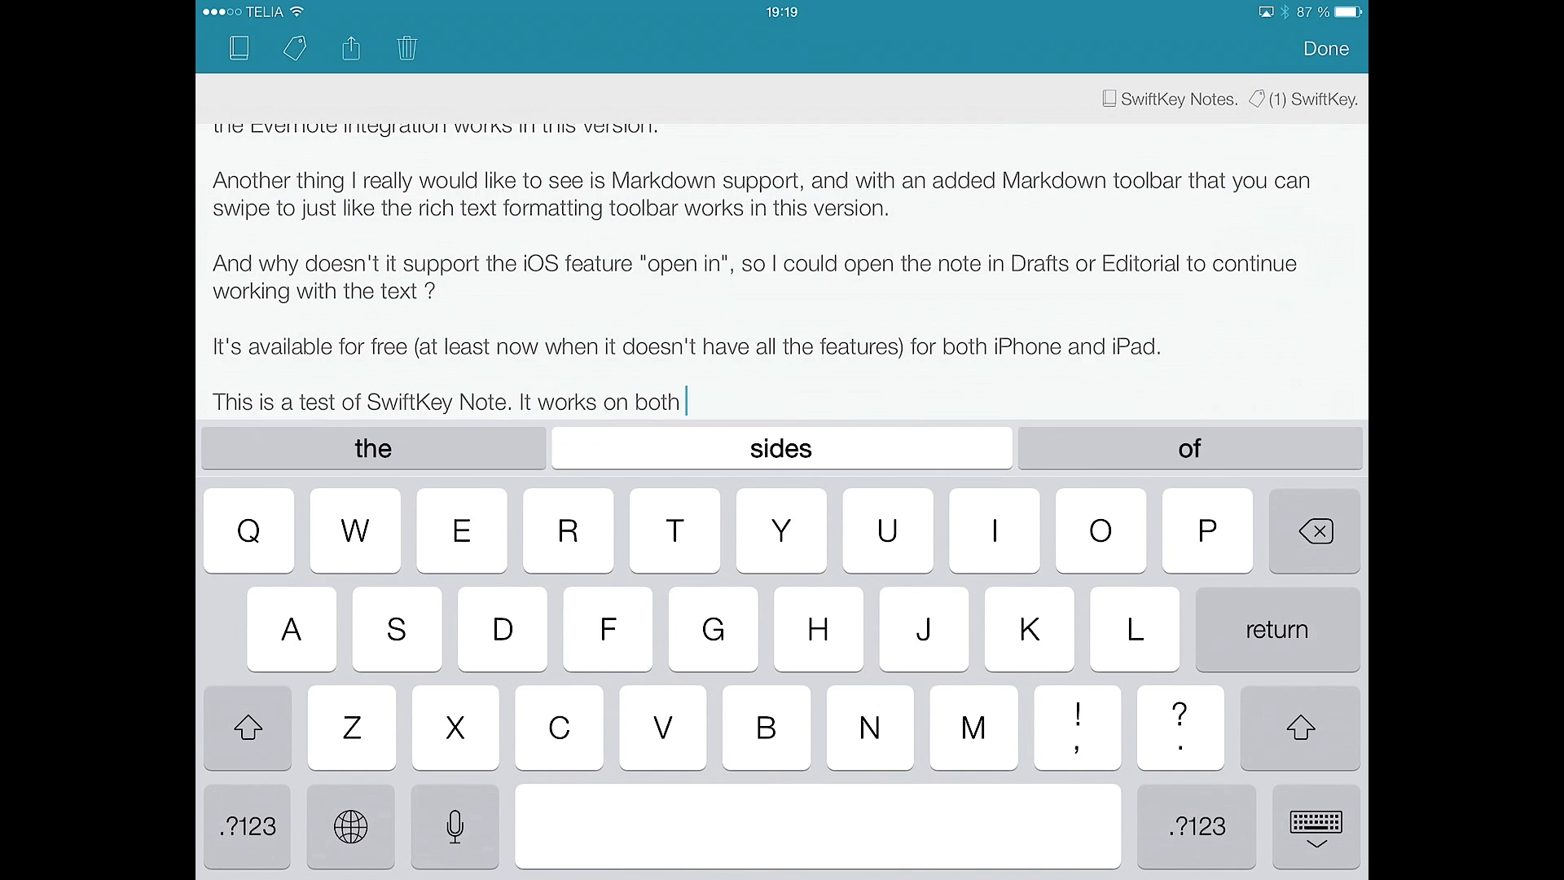
{"action": "type", "text": "iph"}
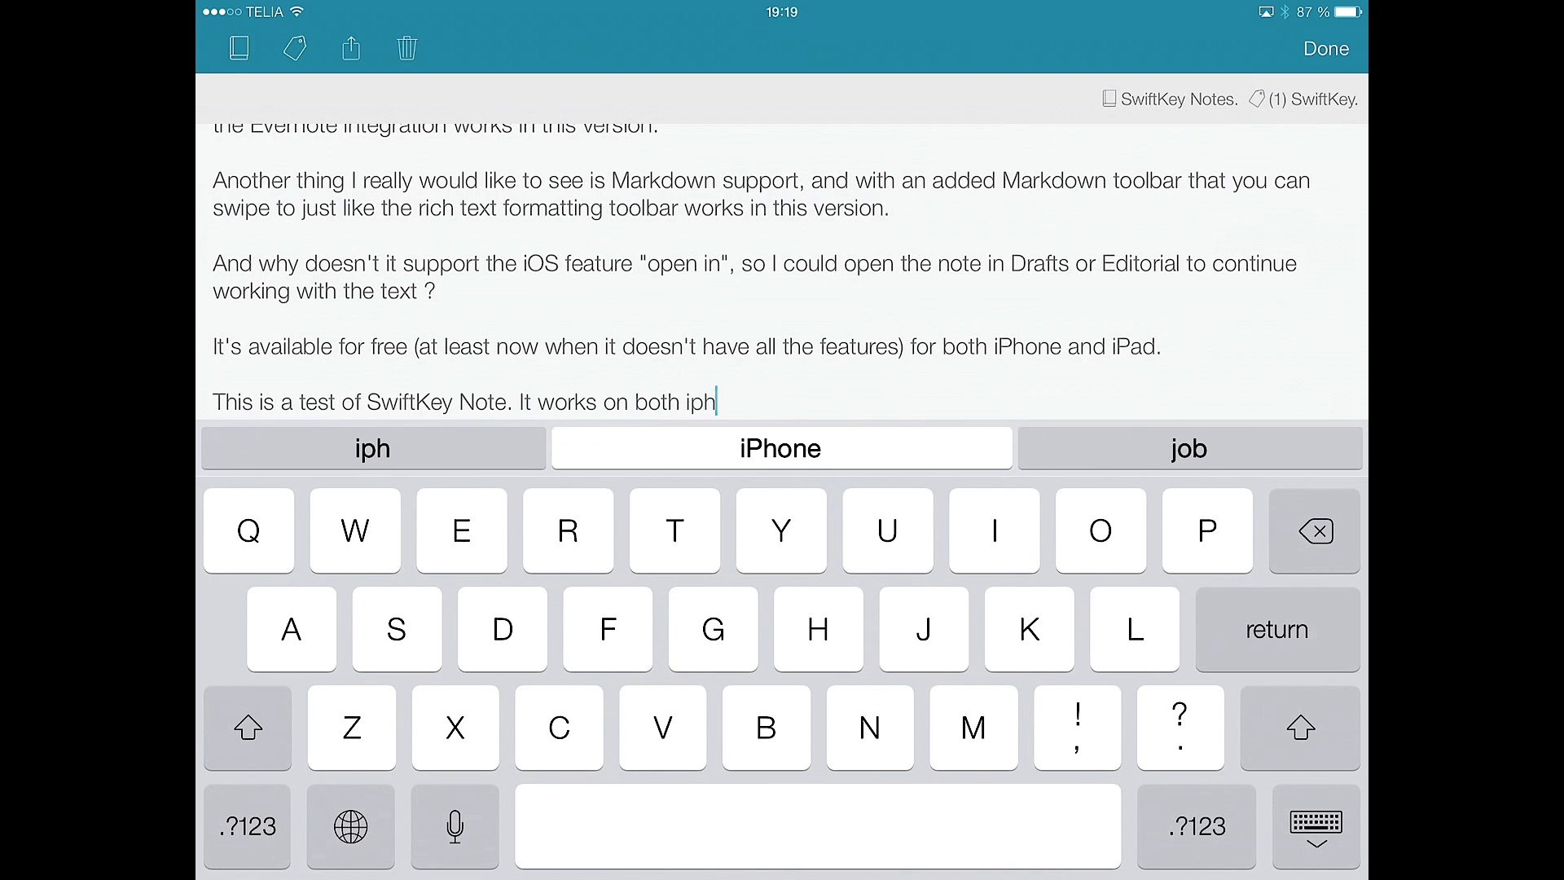
{"action": "left_click", "coordinate": [780, 448]}
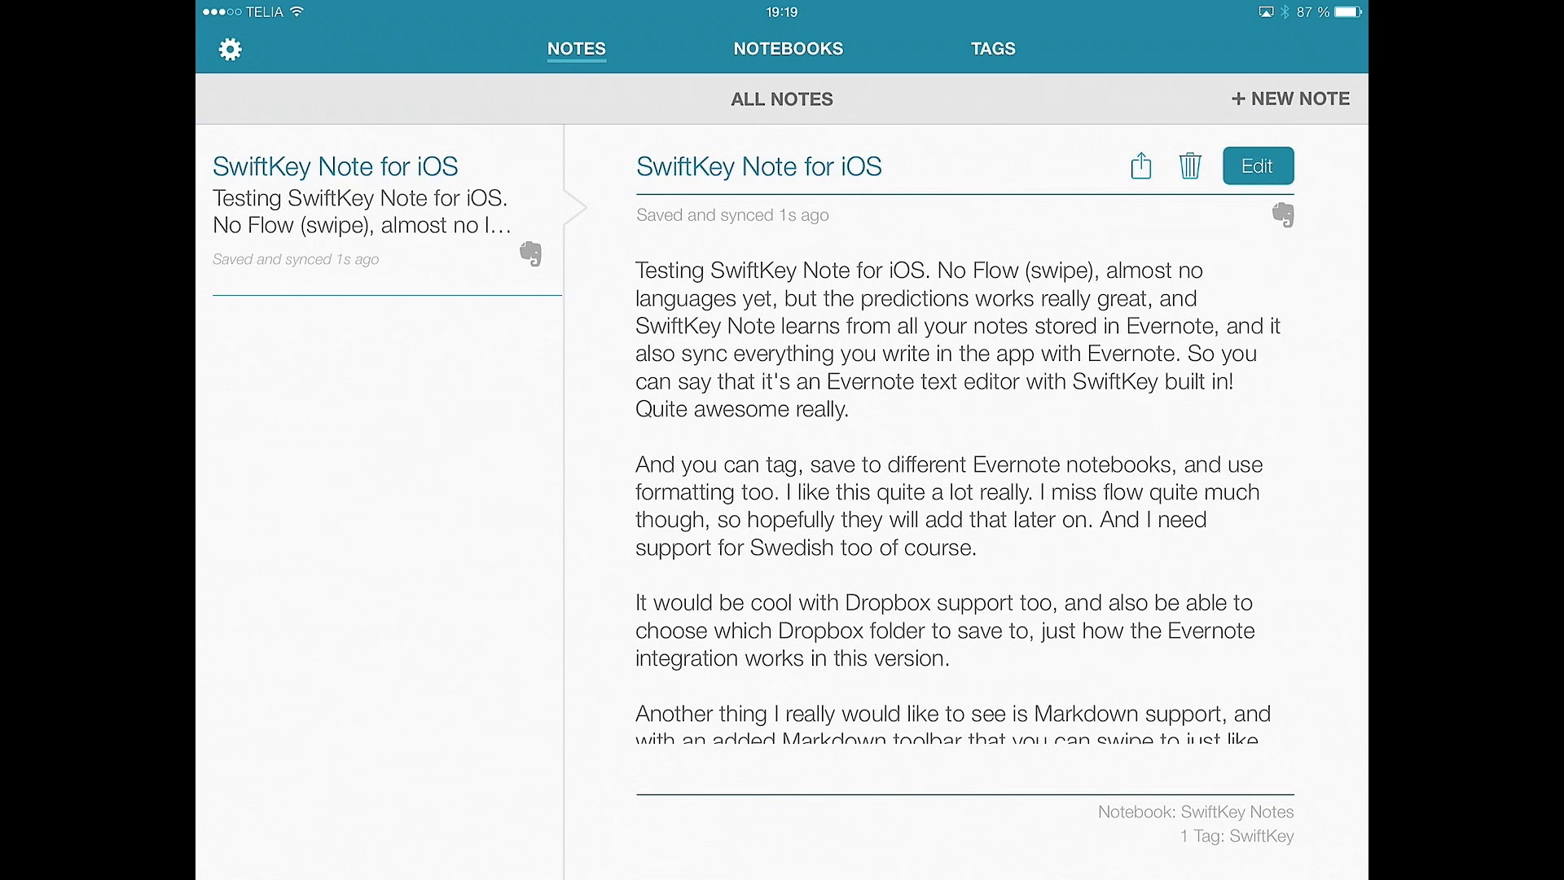
{"action": "left_click", "coordinate": [230, 47]}
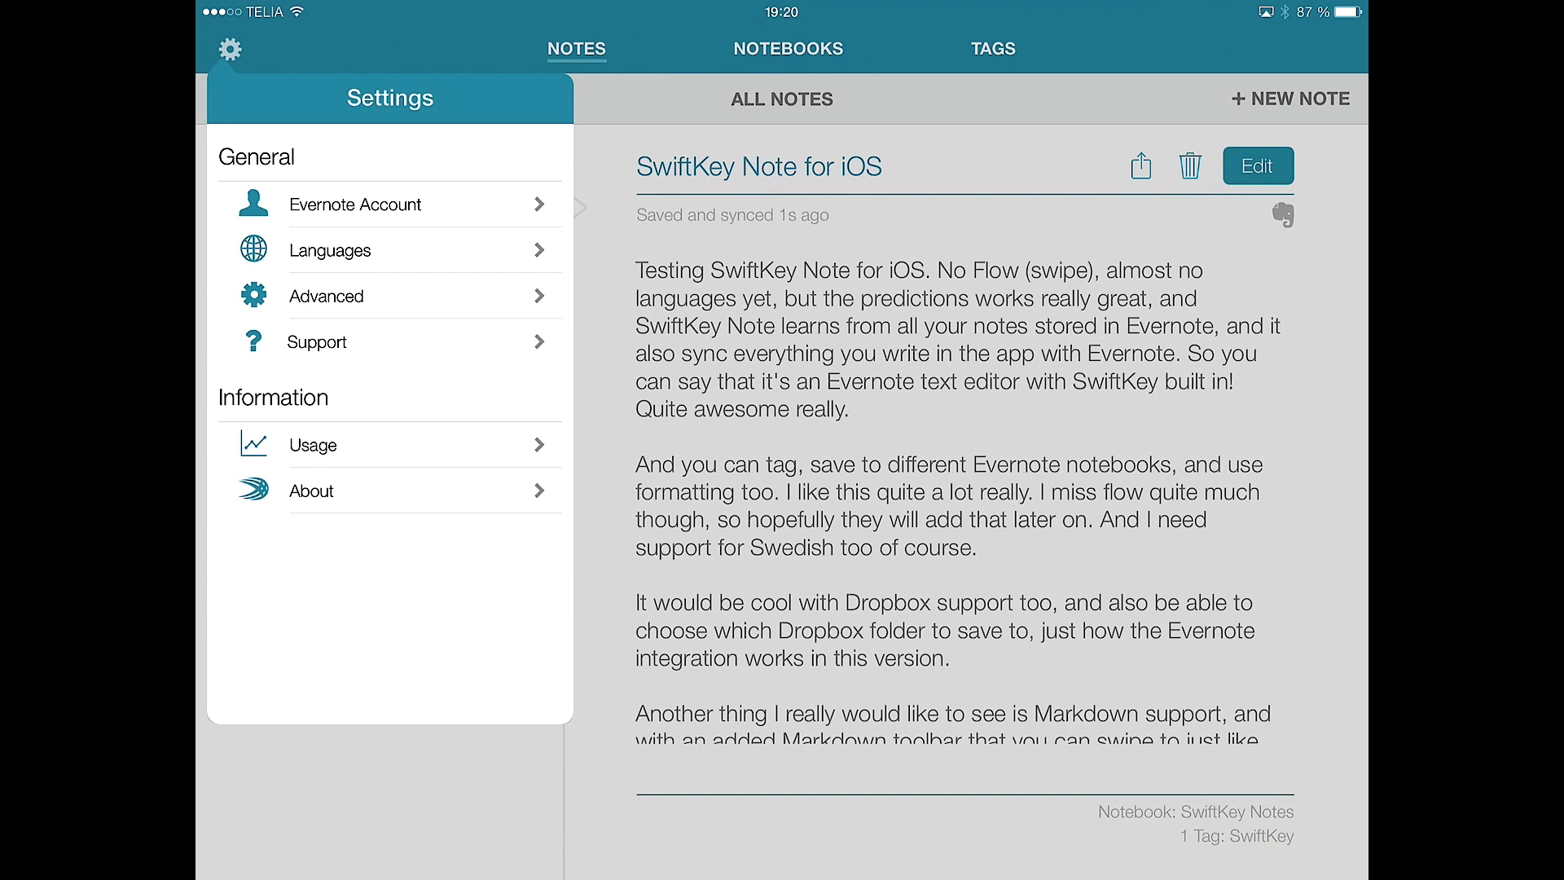
Browse the Advanced and Usage settings pages, then close the Settings popover.
{"action": "left_click", "coordinate": [330, 250]}
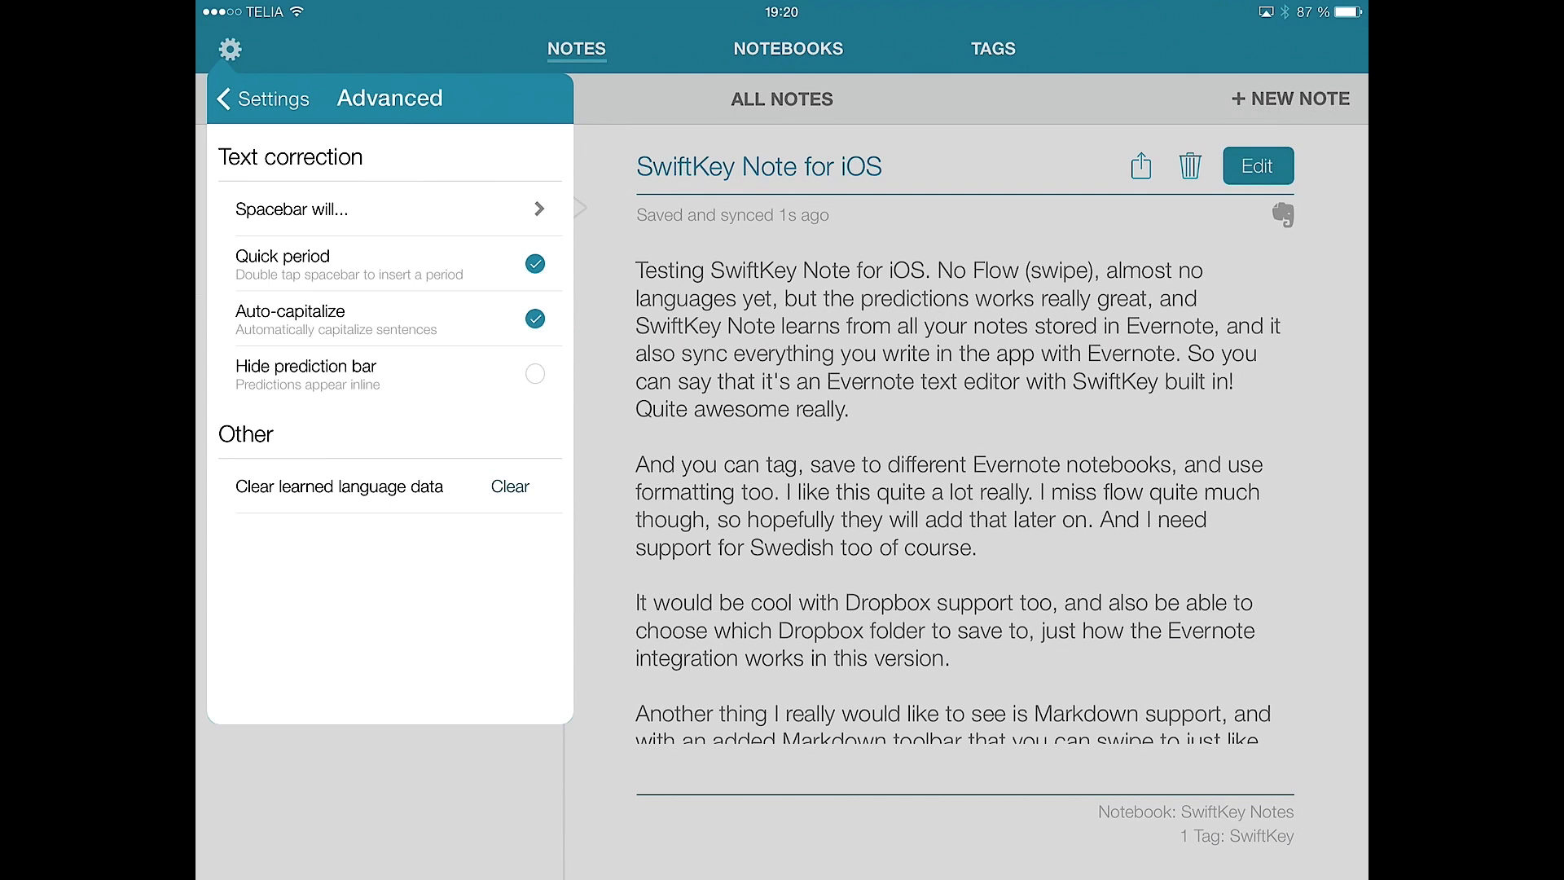
{"action": "left_click", "coordinate": [271, 97]}
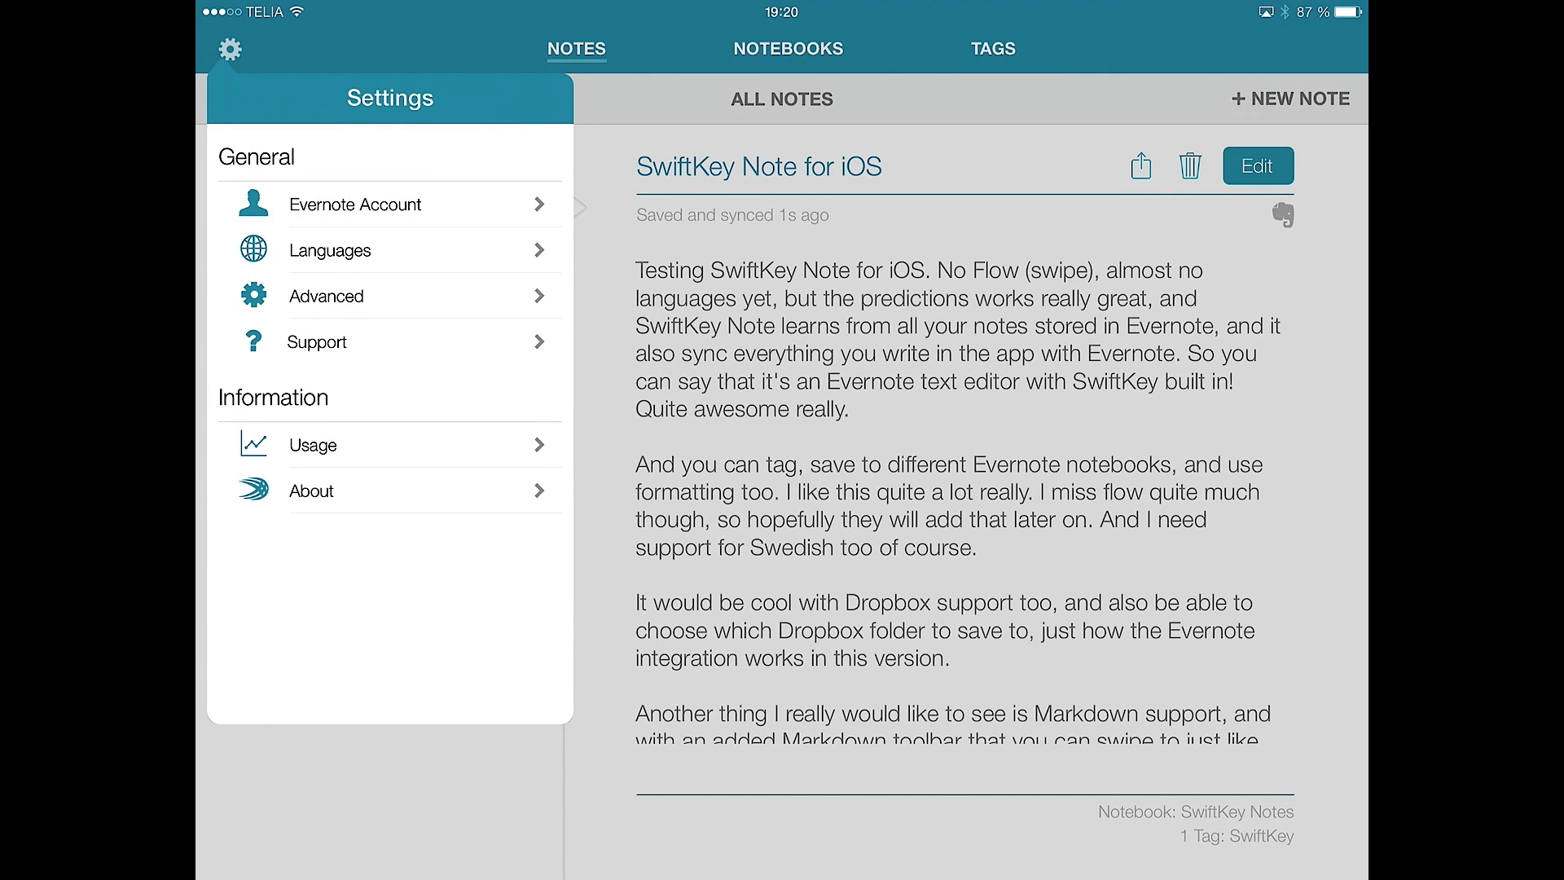
{"action": "left_click", "coordinate": [313, 445]}
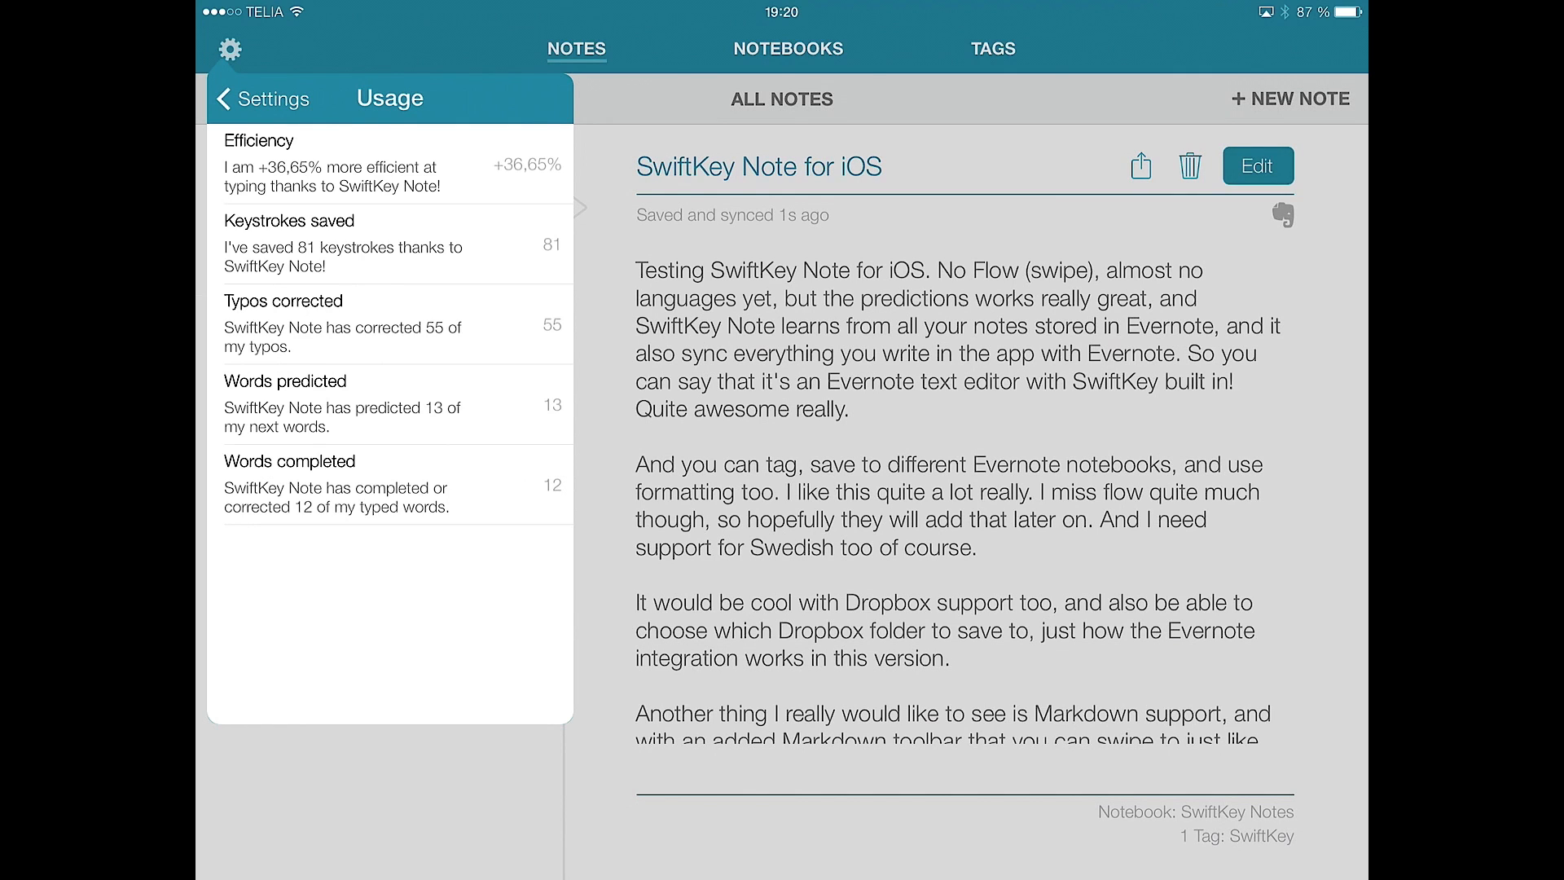
{"action": "left_click", "coordinate": [265, 98]}
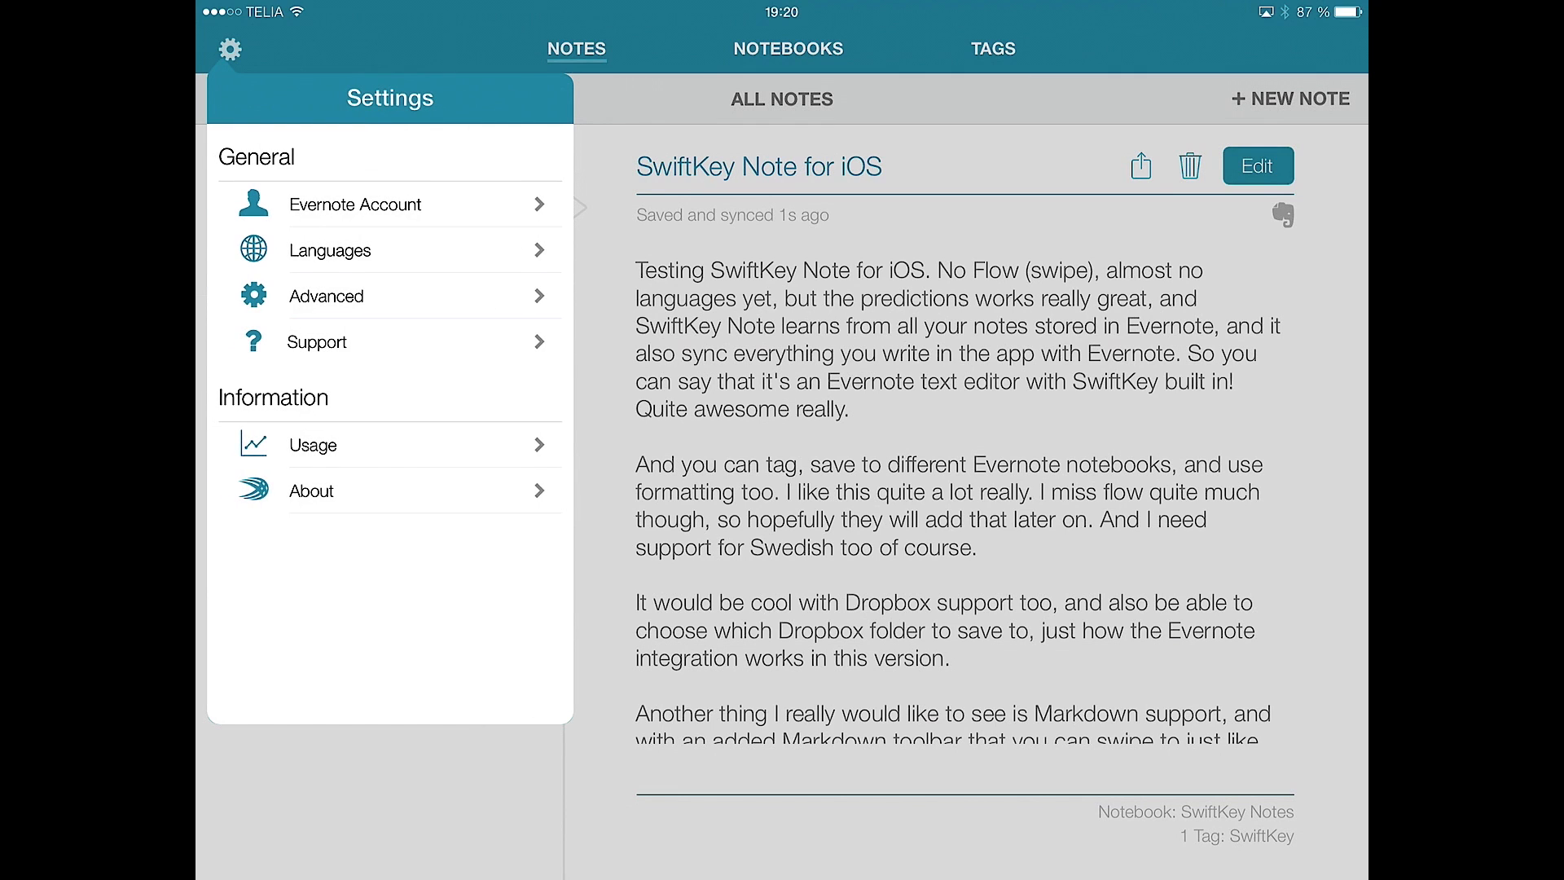
{"action": "left_click", "coordinate": [233, 45]}
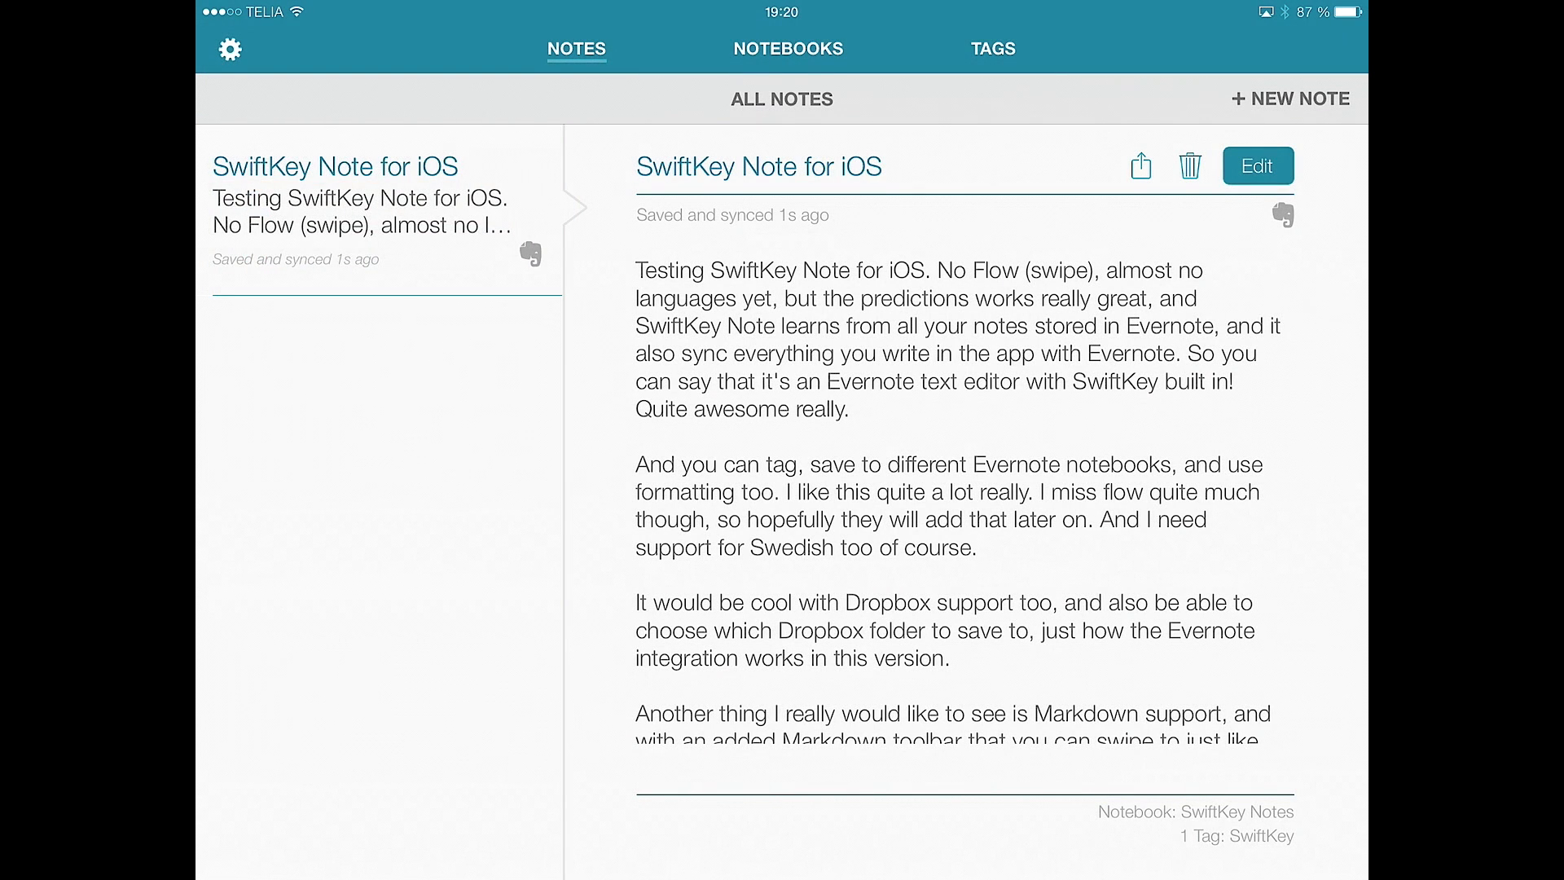
{"action": "left_click", "coordinate": [787, 49]}
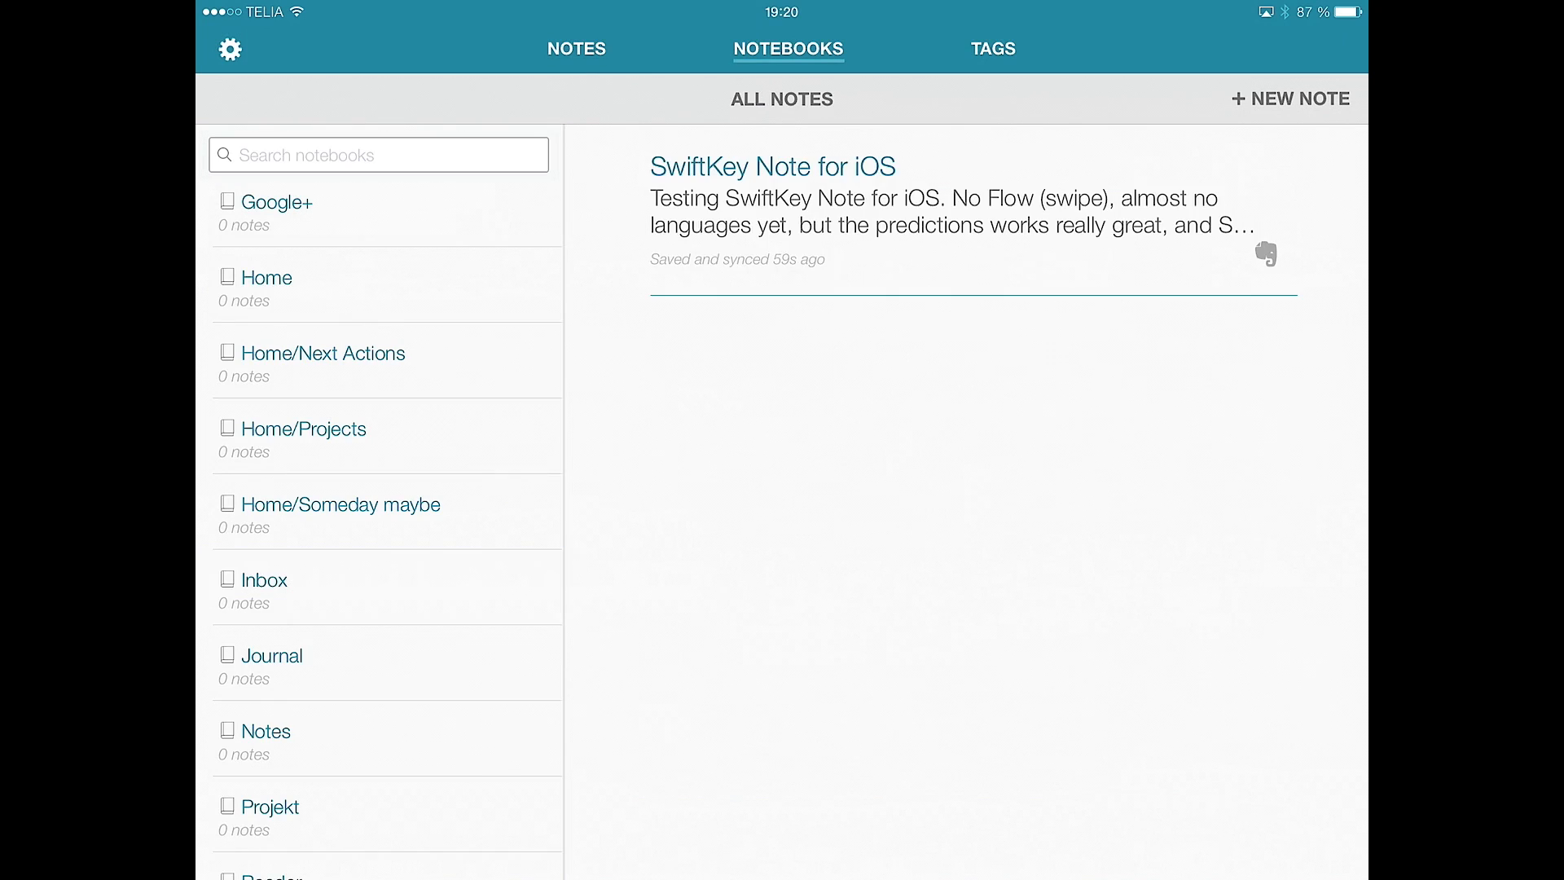
{"action": "left_click", "coordinate": [265, 580]}
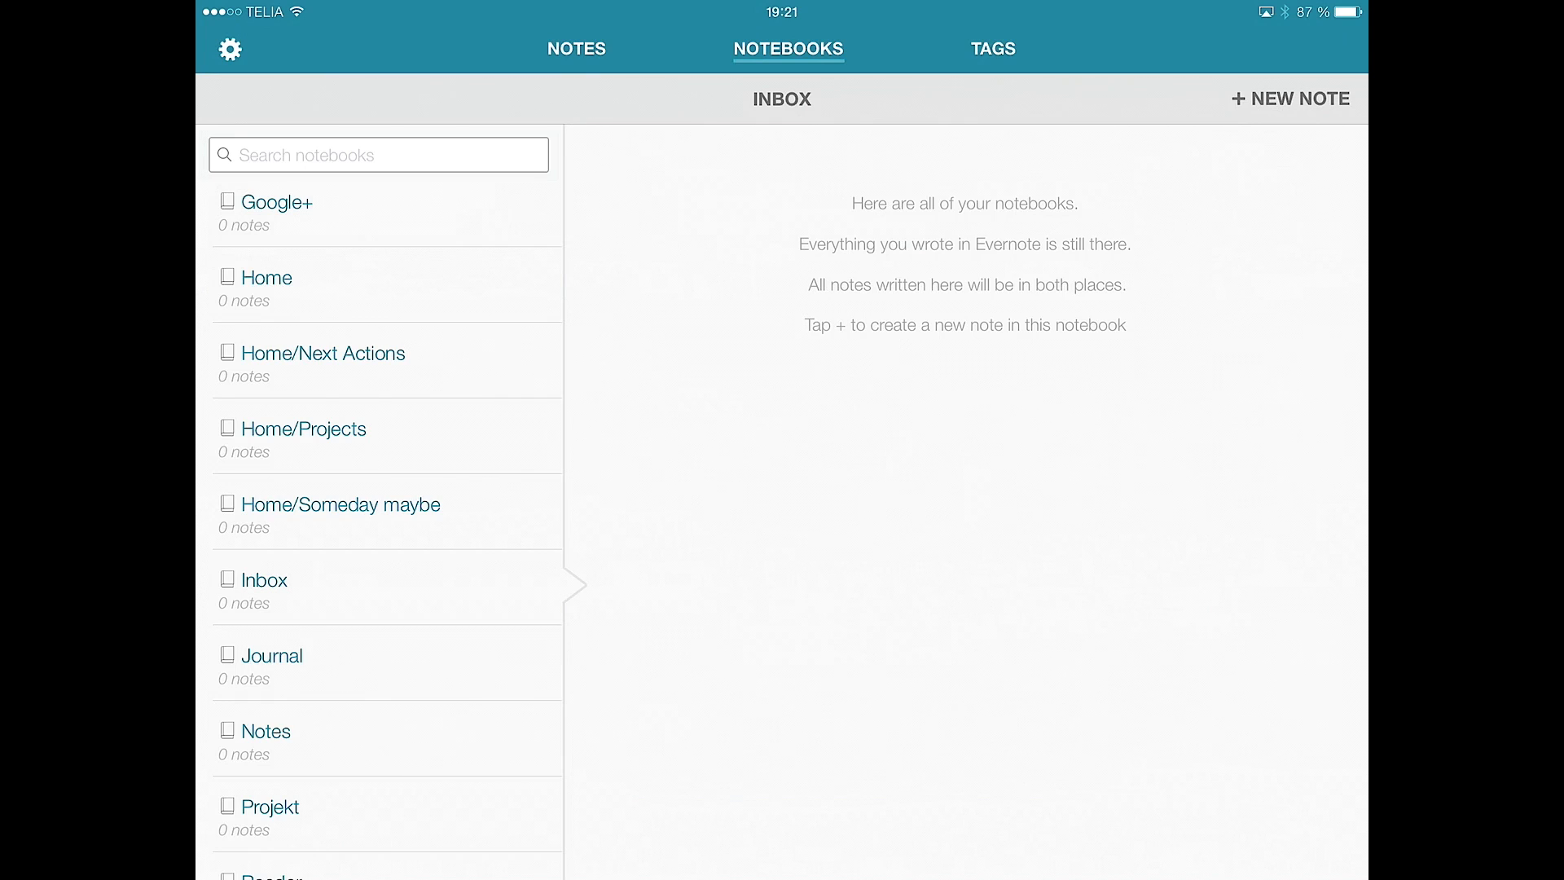
{"action": "left_click", "coordinate": [577, 47]}
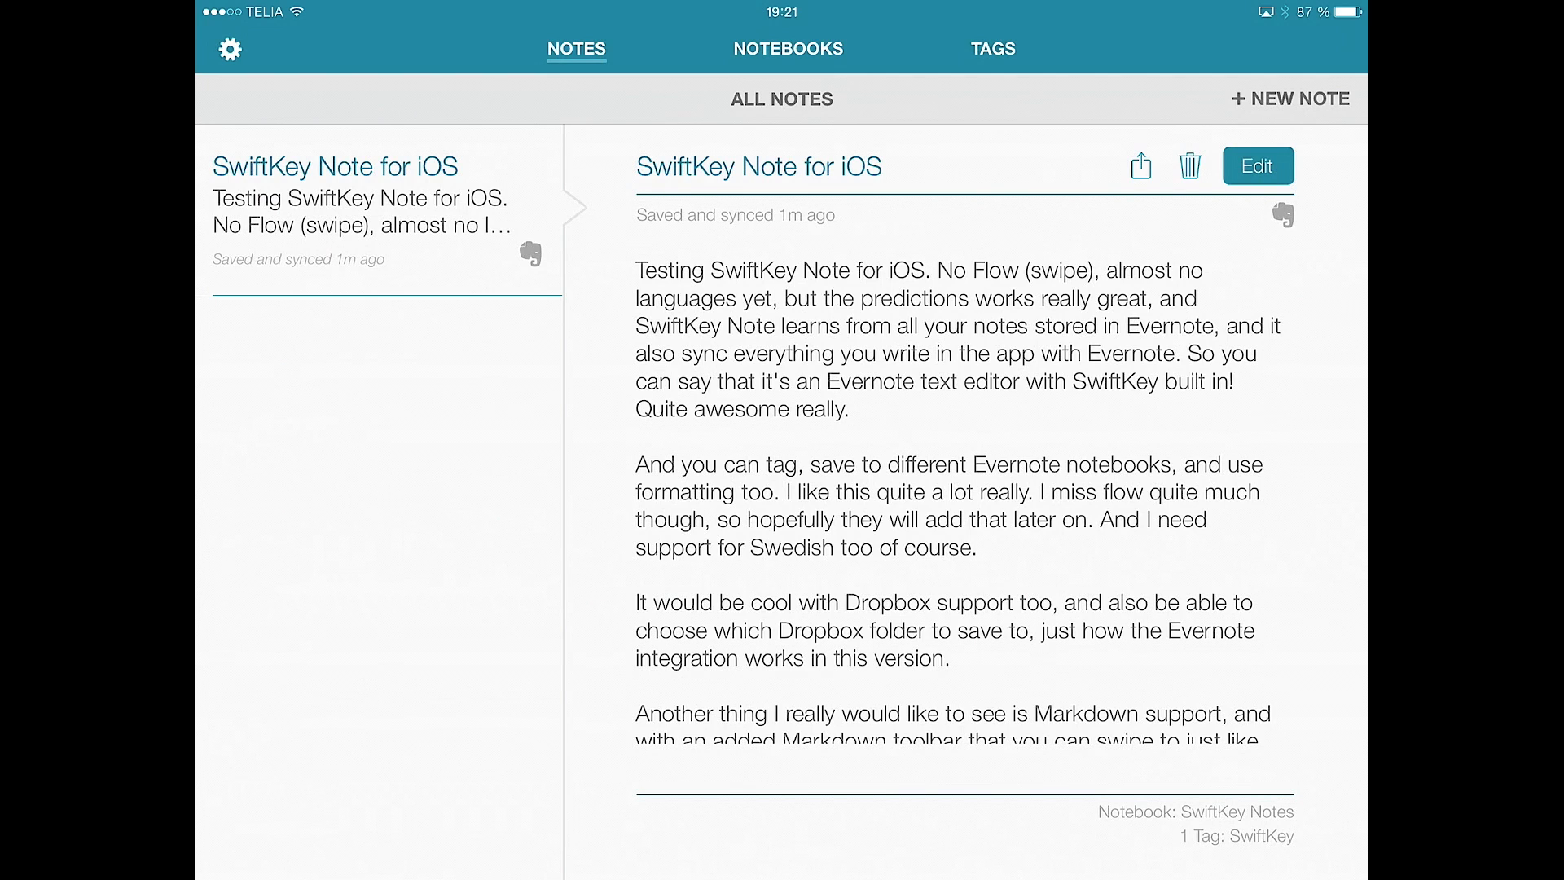
{"action": "left_click", "coordinate": [788, 48]}
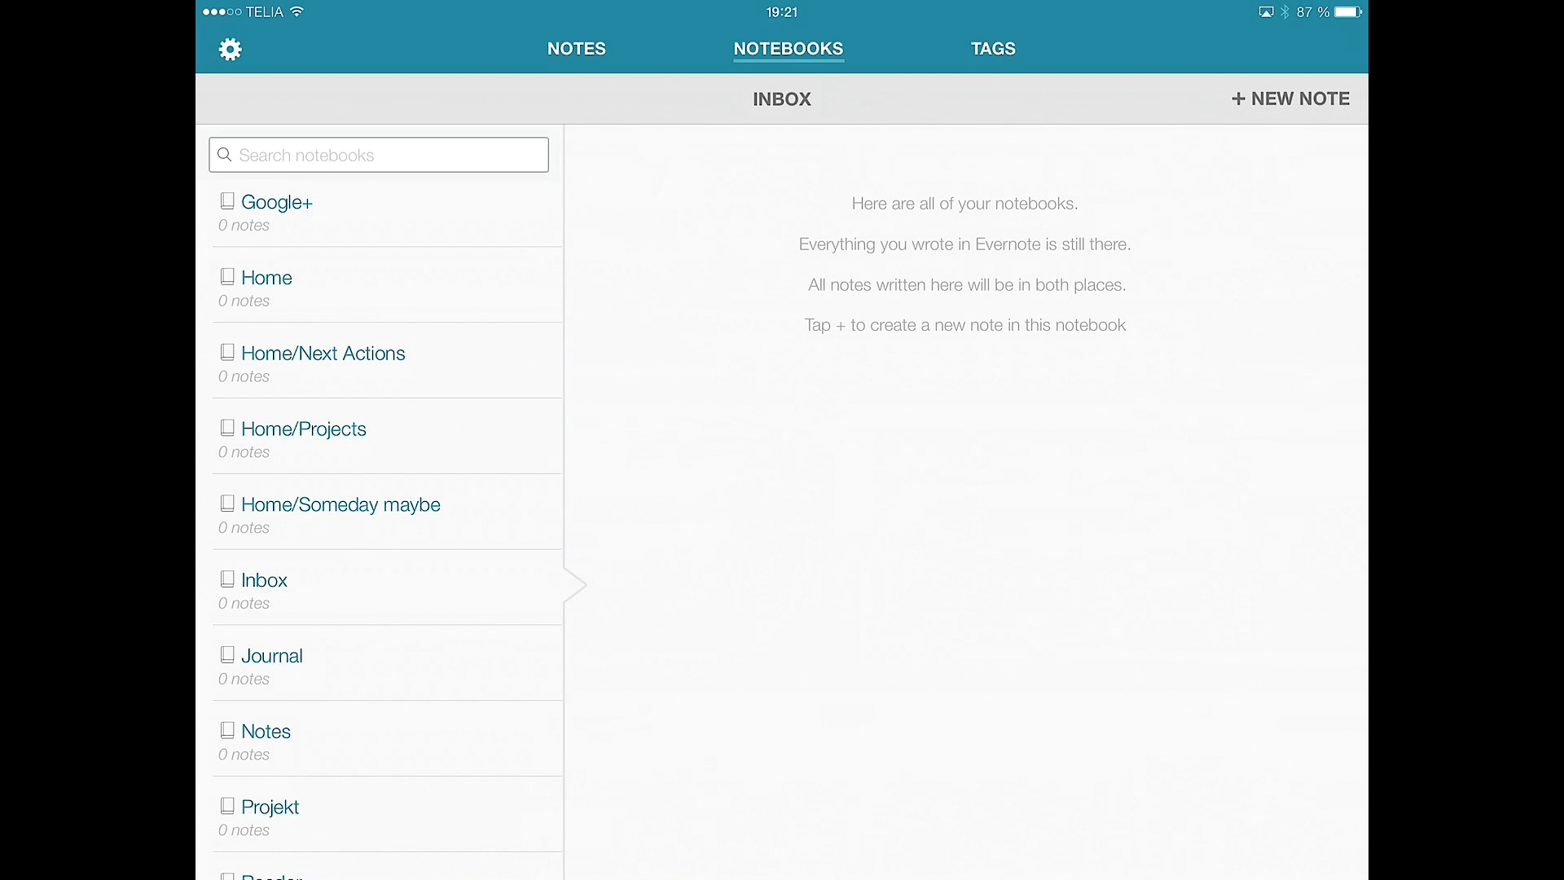
{"action": "left_click", "coordinate": [576, 48]}
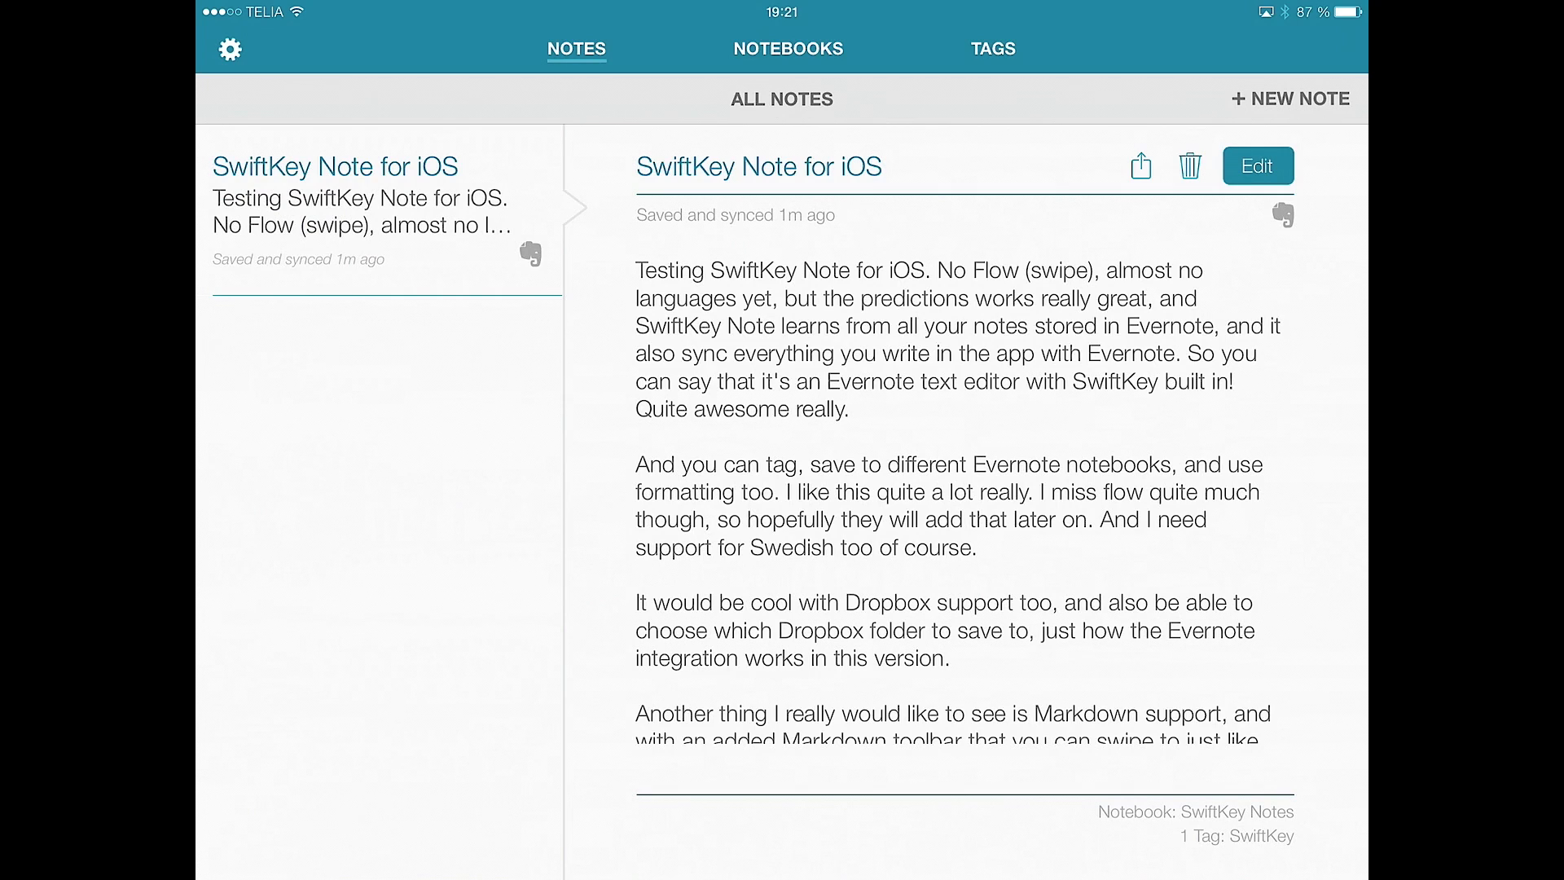